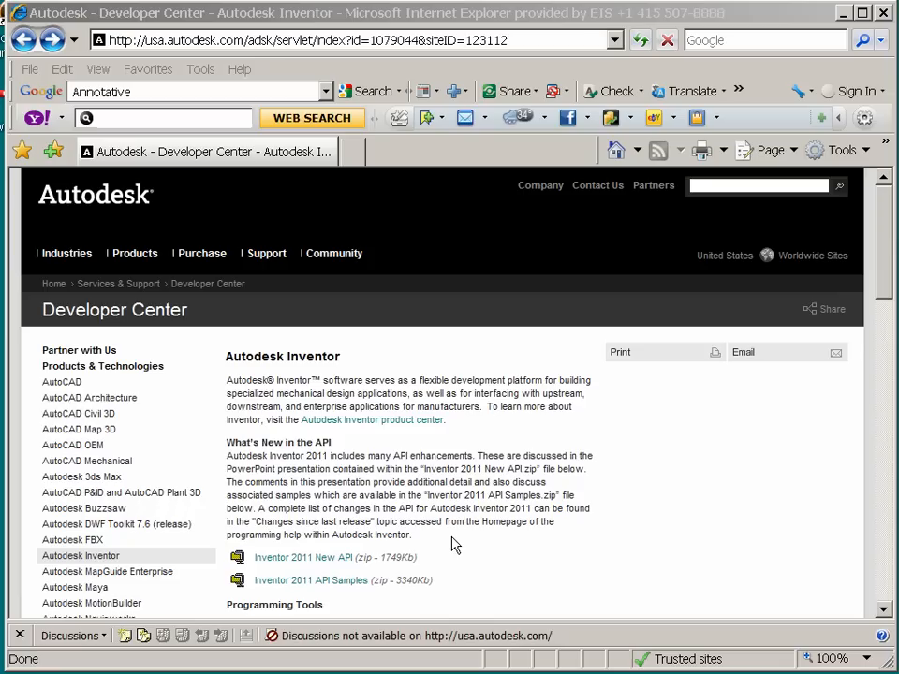
mouse_move(383, 382)
type("www.mic")
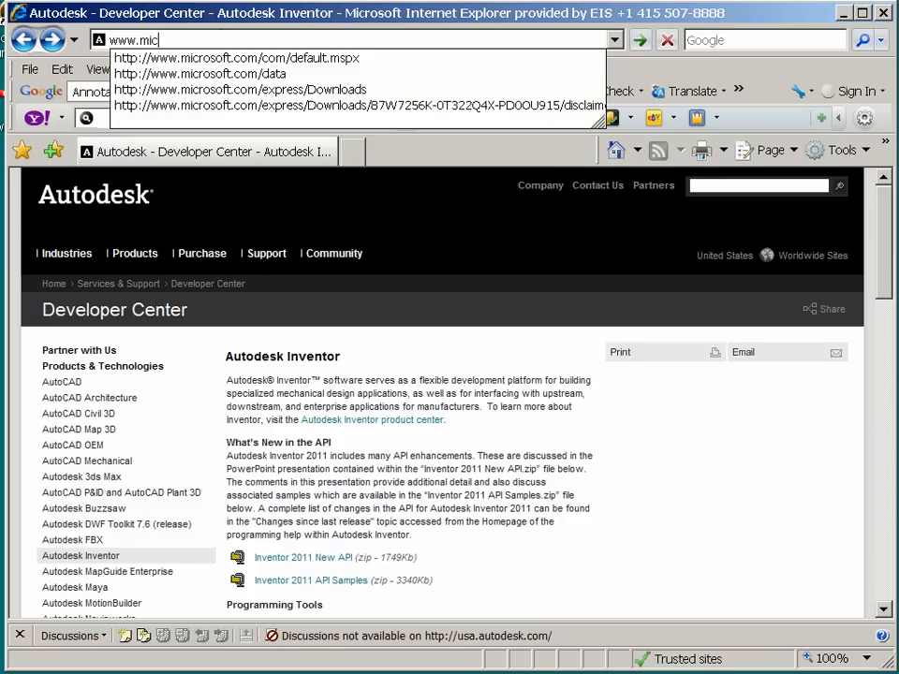
type("rosoft")
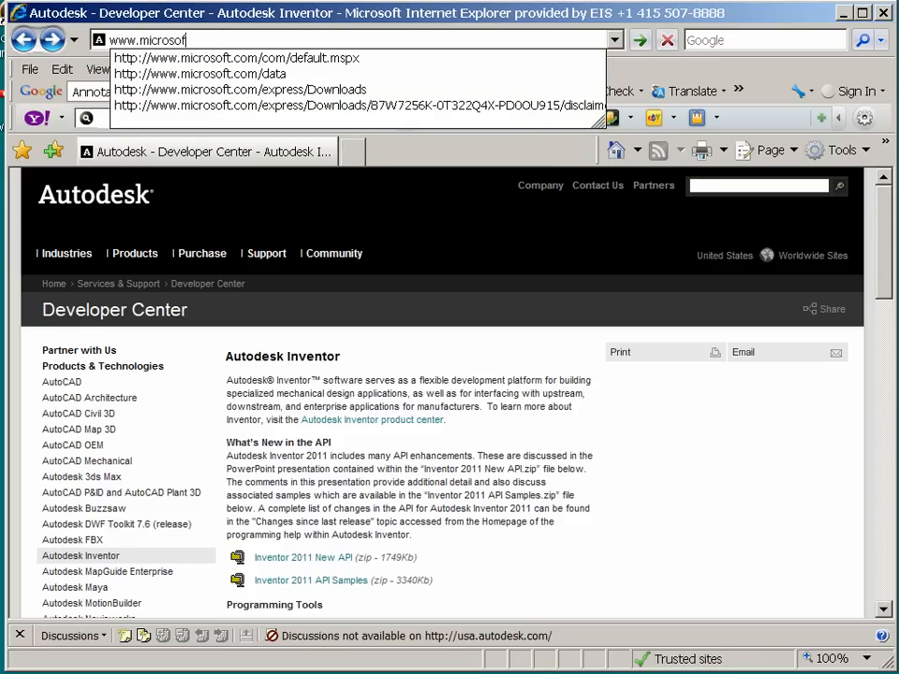
type("t.com")
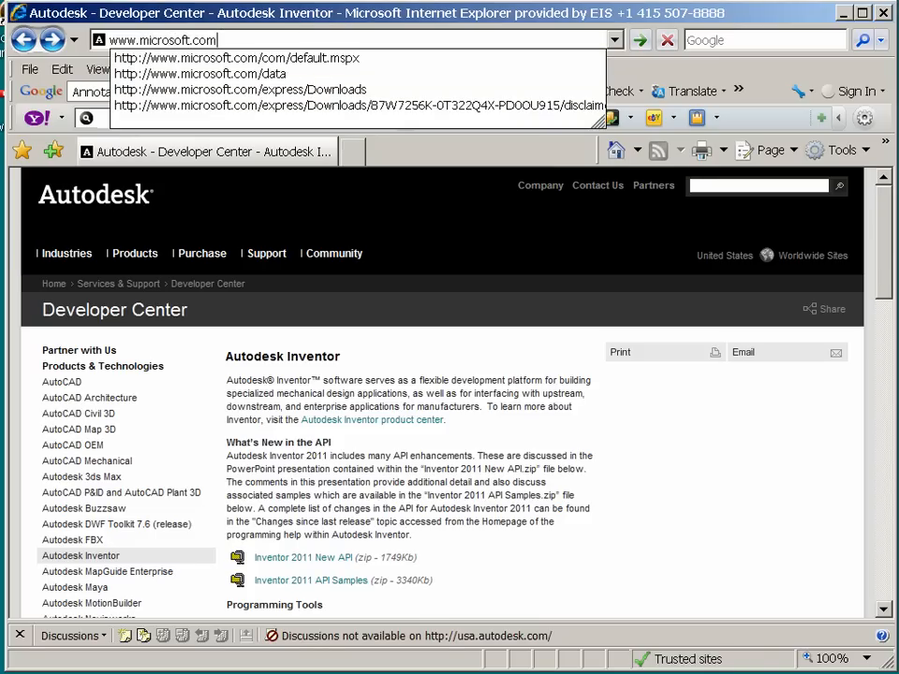
type("/express/d")
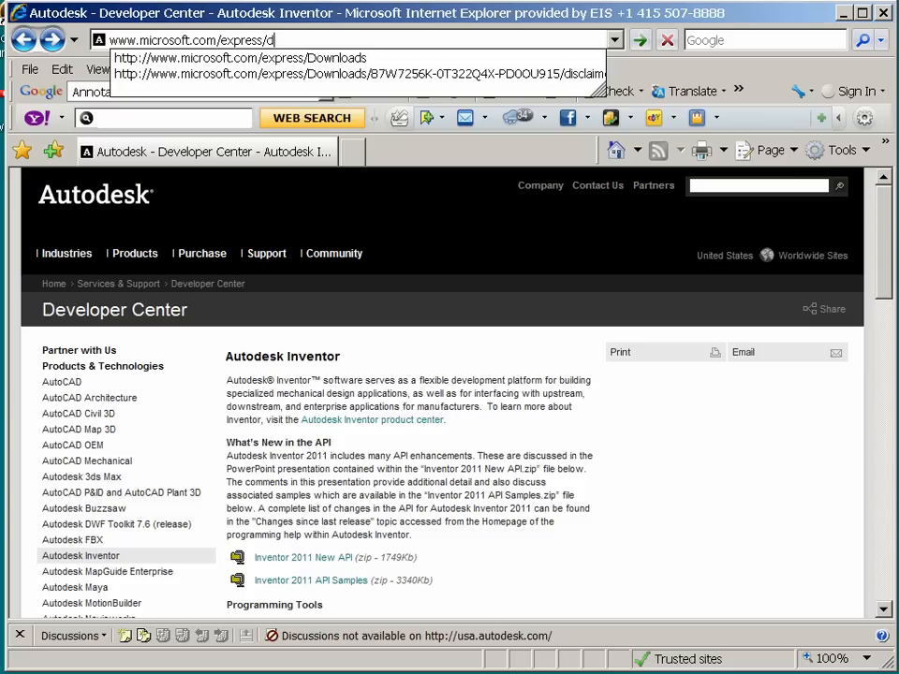
type("ownloads/")
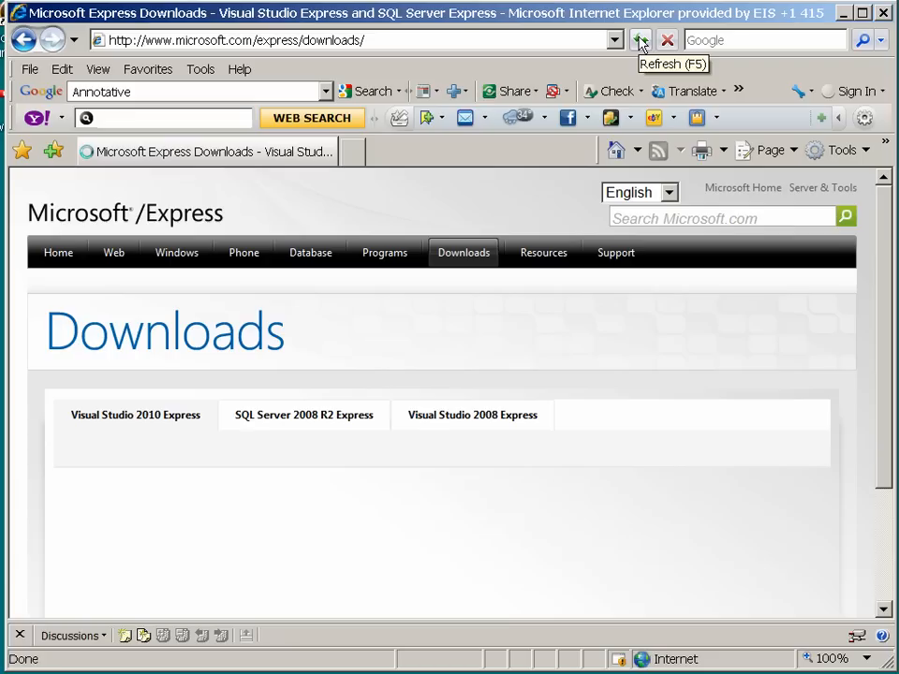
Reload the downloads page, expand Visual Basic 2010 Express and choose English as the download language
left_click(641, 39)
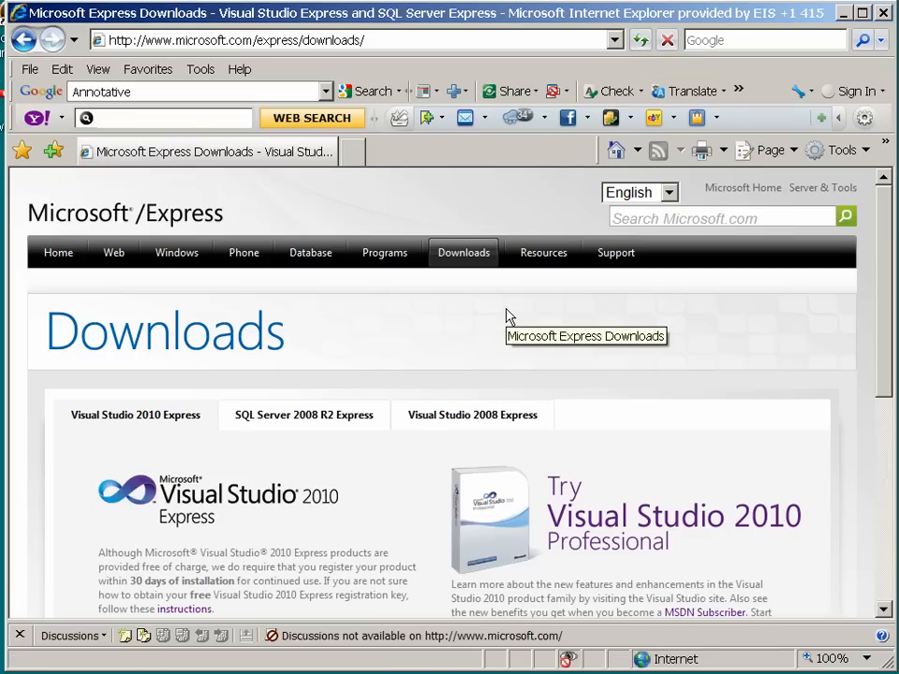
mouse_move(878, 323)
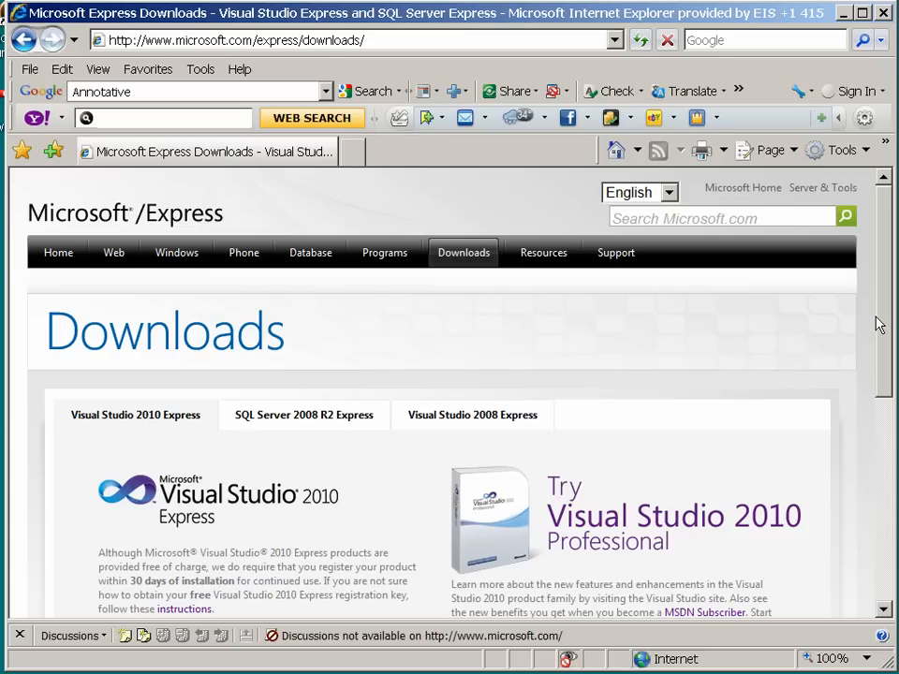
mouse_move(880, 302)
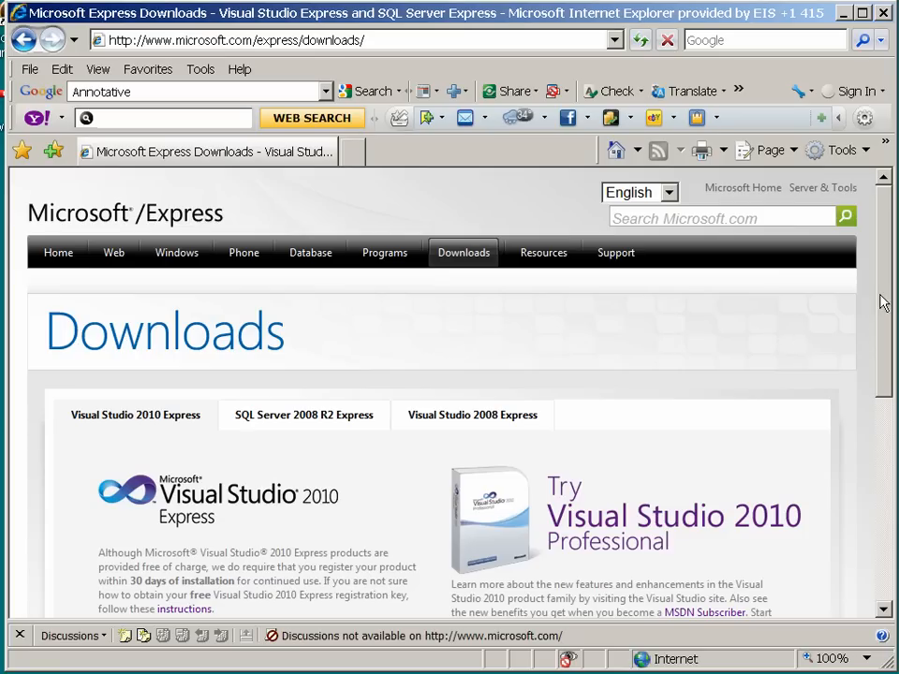
scroll("down", 3)
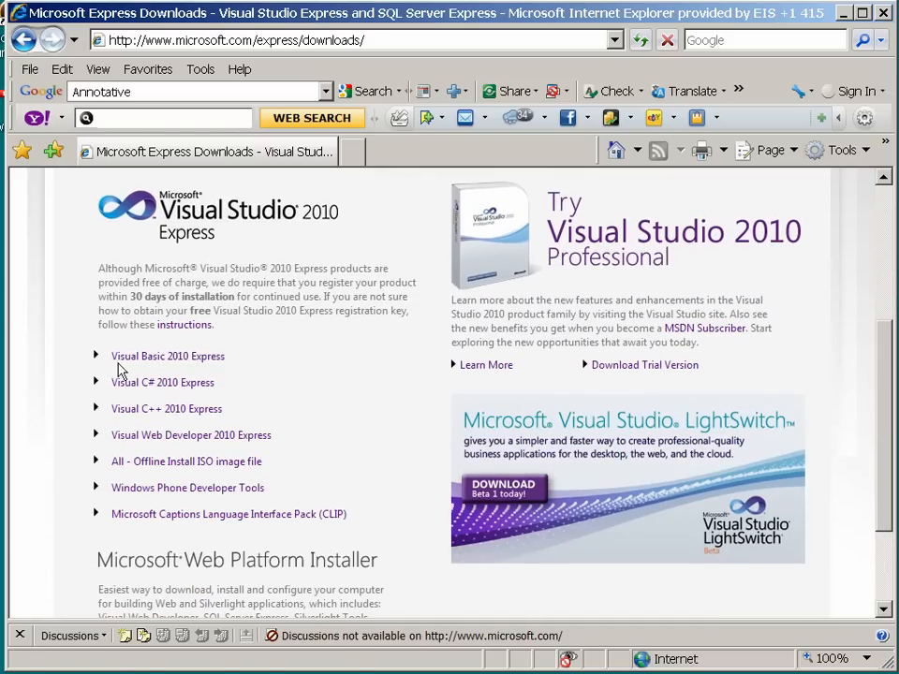
left_click(168, 356)
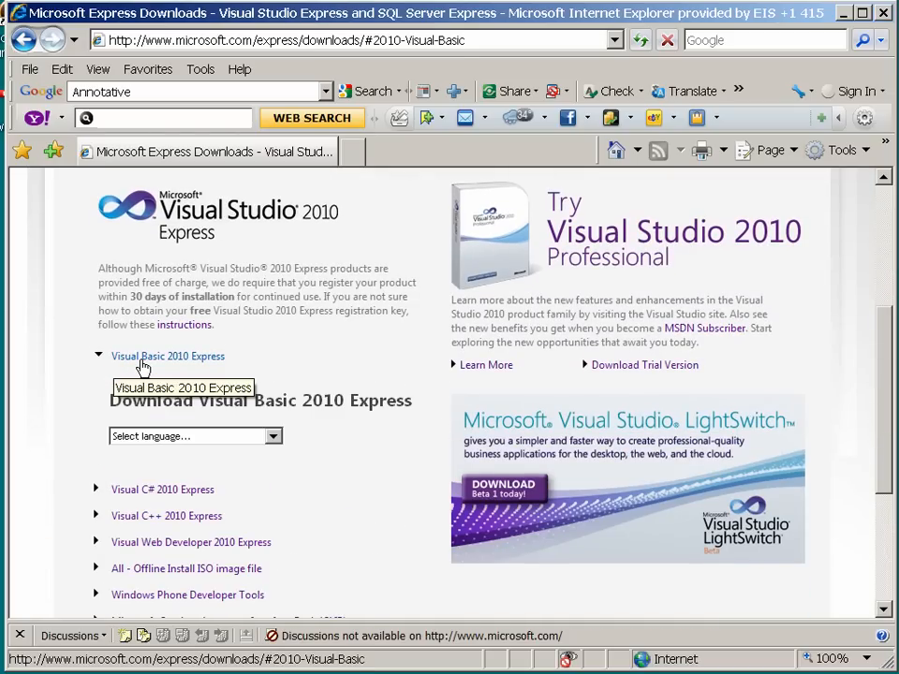
left_click(274, 437)
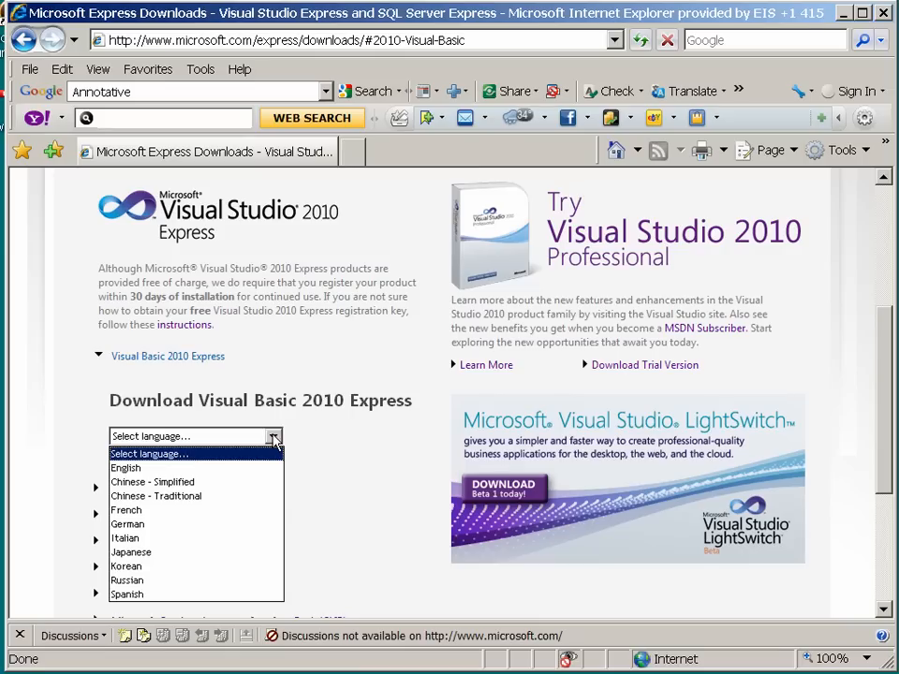
left_click(124, 467)
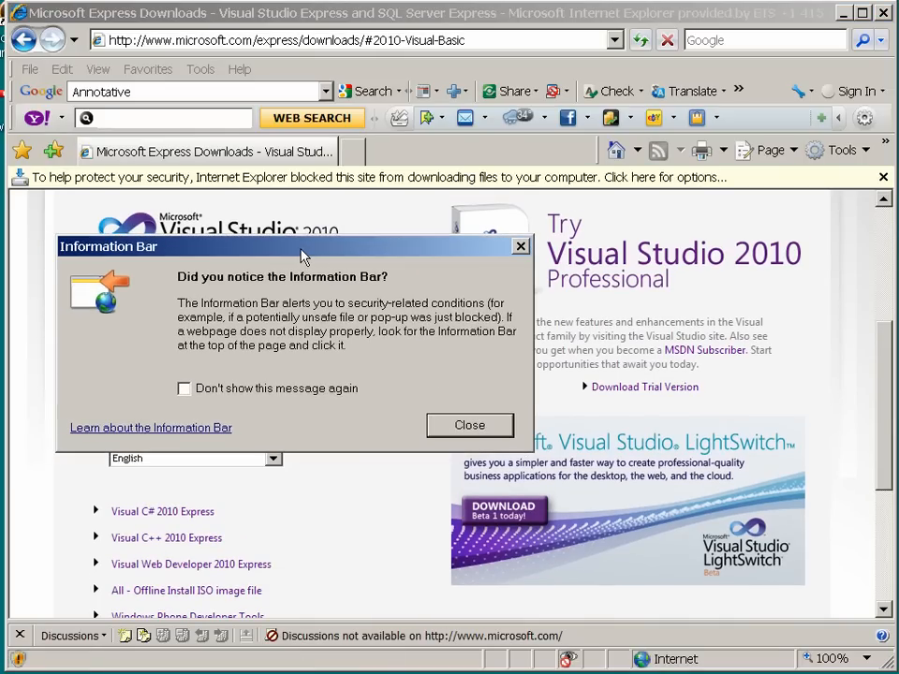
mouse_move(365, 309)
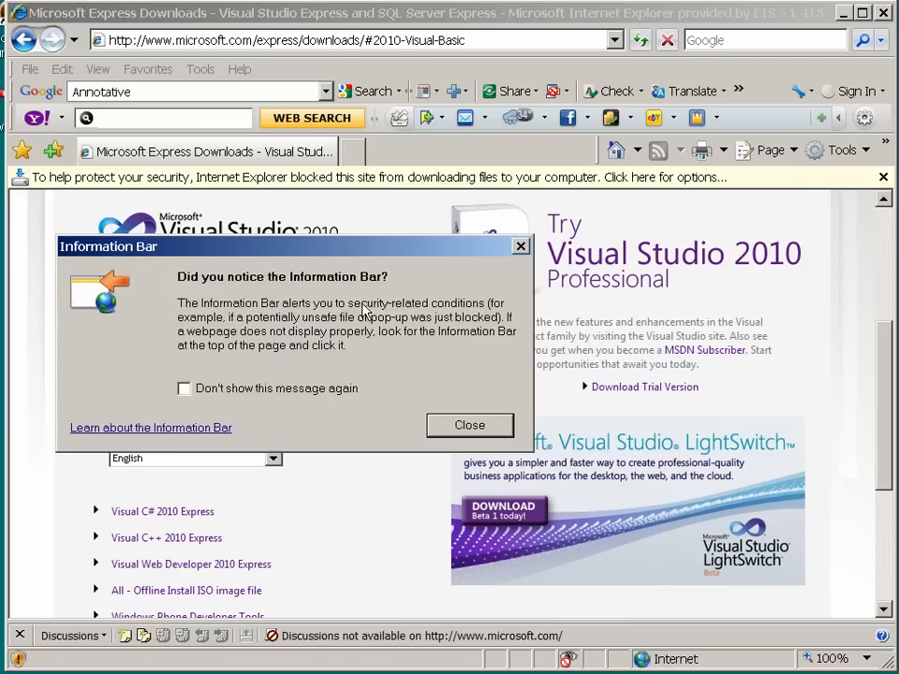
Dismiss the Information Bar notice, then choose English for Visual Basic 2010 Express again
left_click(469, 426)
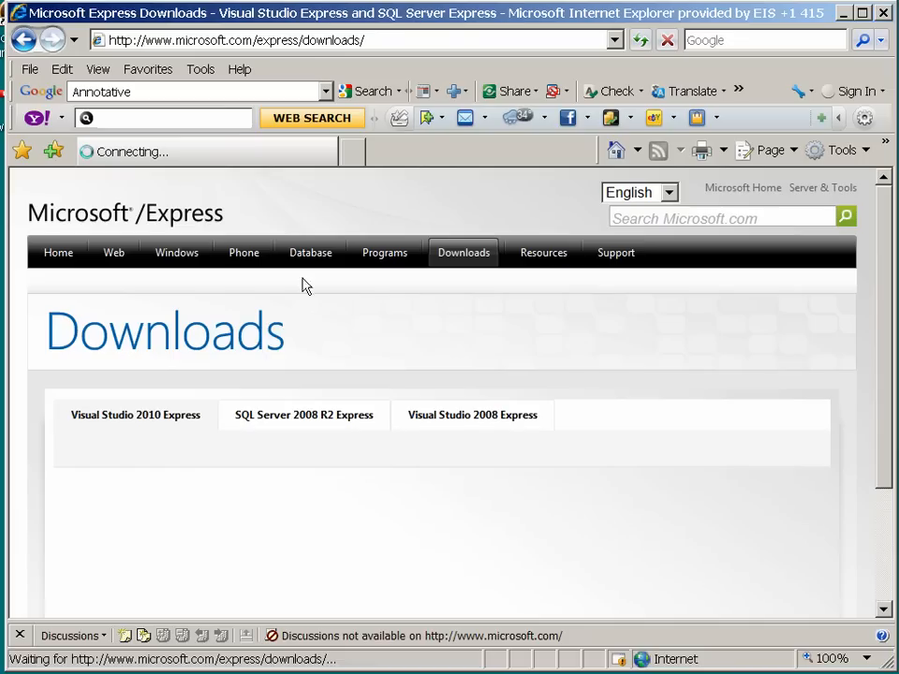
scroll("down", 3)
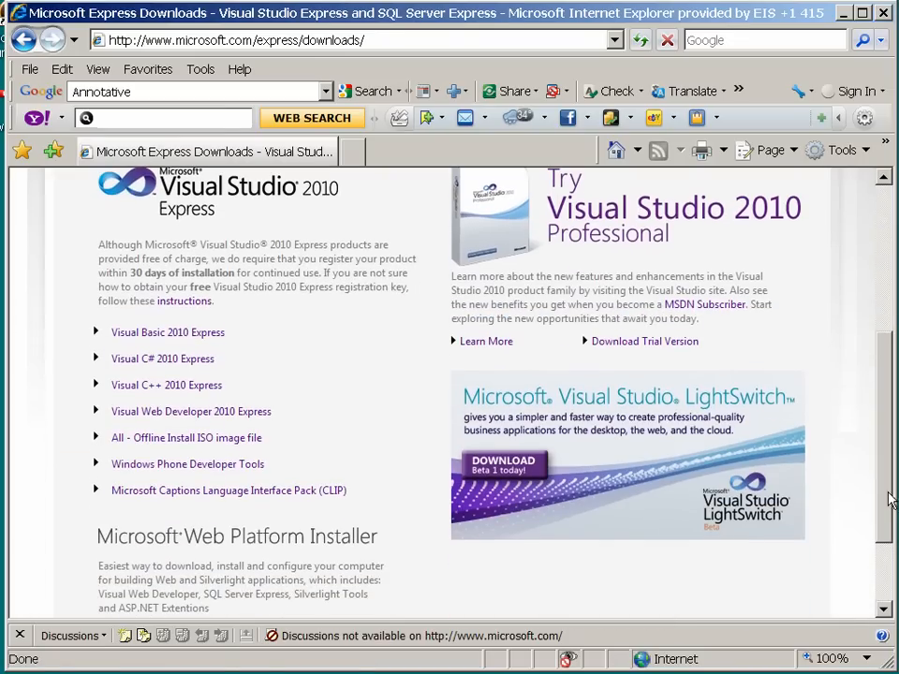
left_click(168, 333)
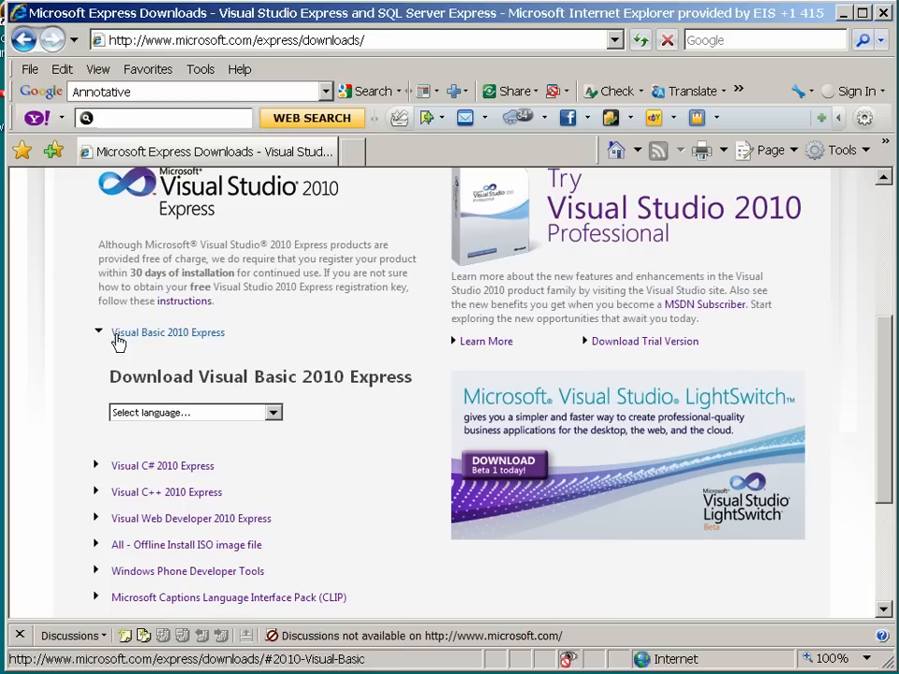
left_click(193, 412)
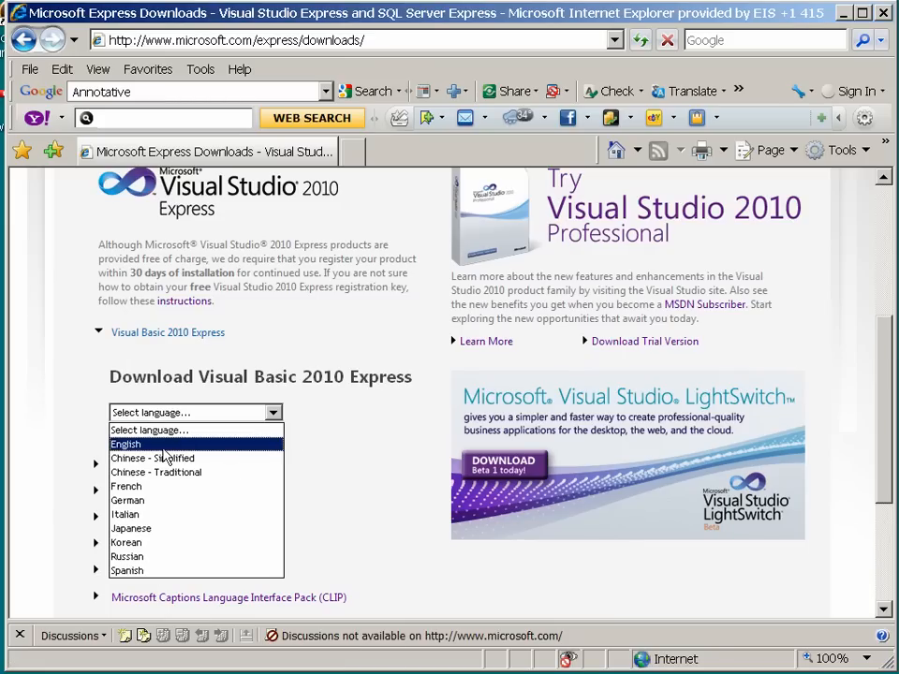
left_click(125, 444)
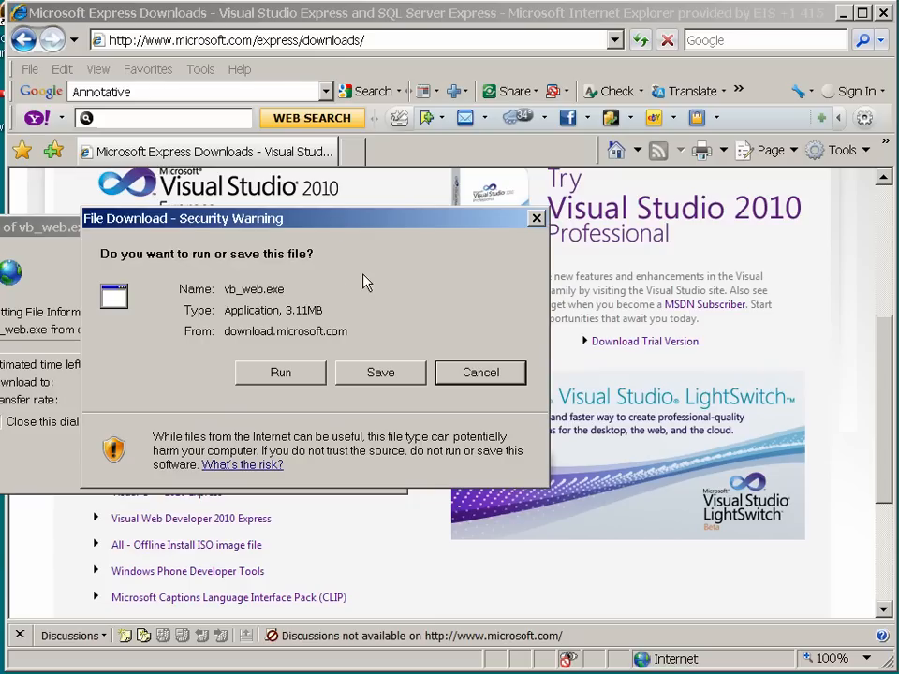
Run vb_web.exe from the File Download warning and allow the Microsoft-signed installer in the security warning
left_click(280, 372)
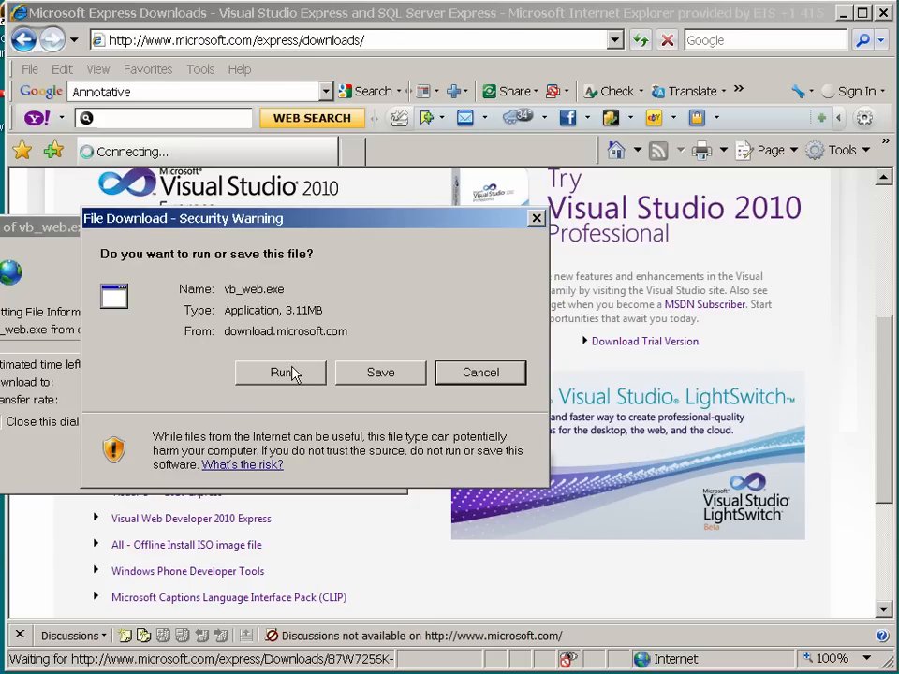
left_click(280, 372)
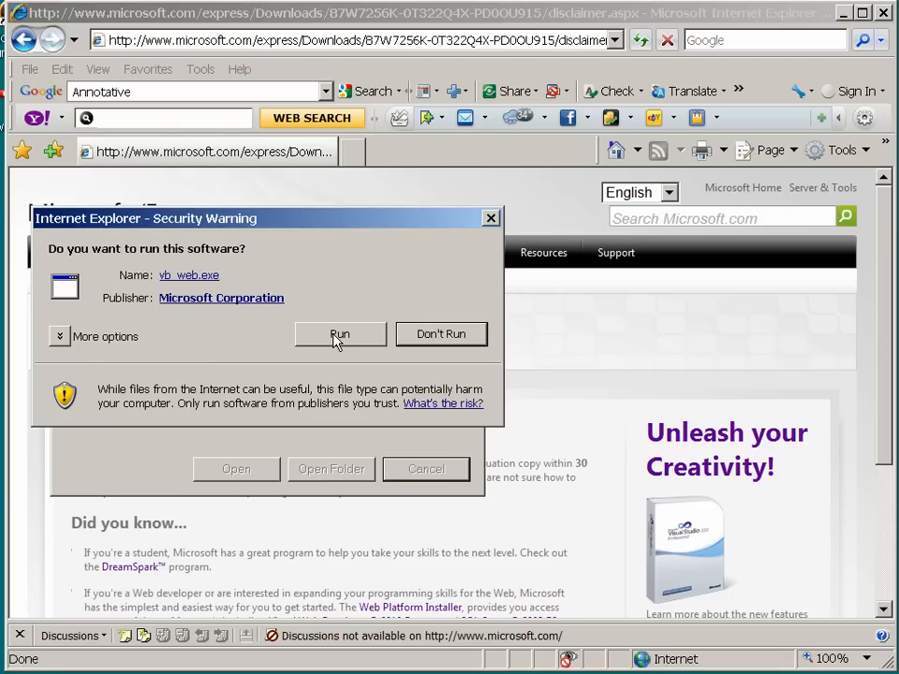
left_click(339, 335)
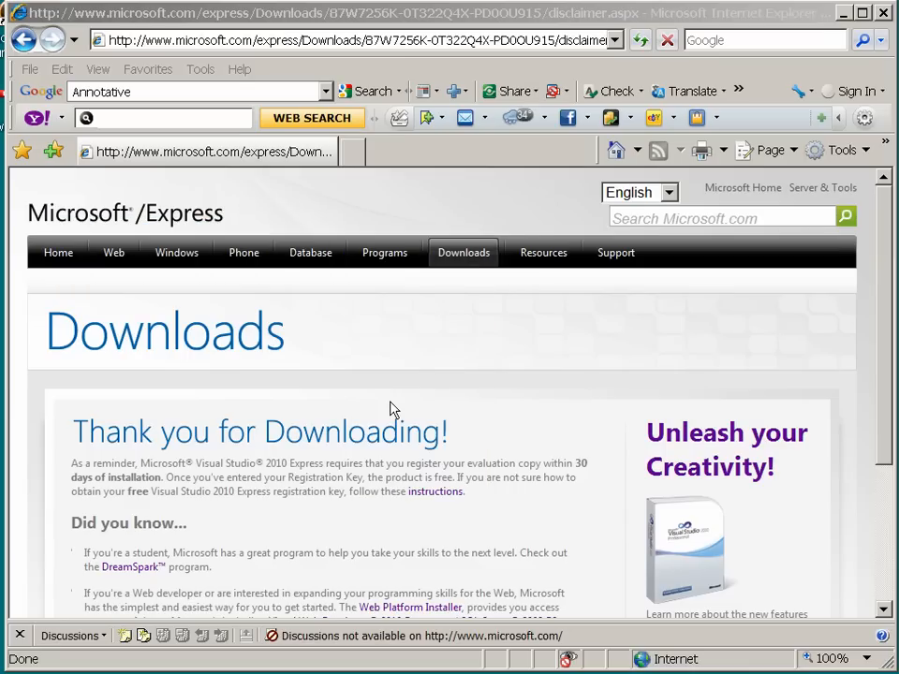
mouse_move(262, 319)
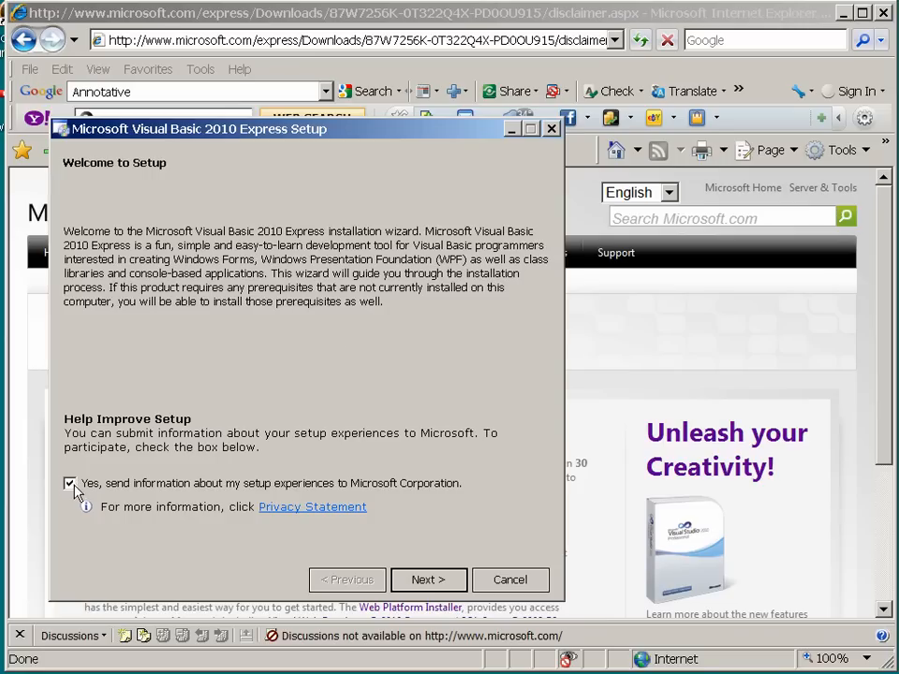
Uncheck sending setup experience information and continue to the License Terms page
left_click(70, 483)
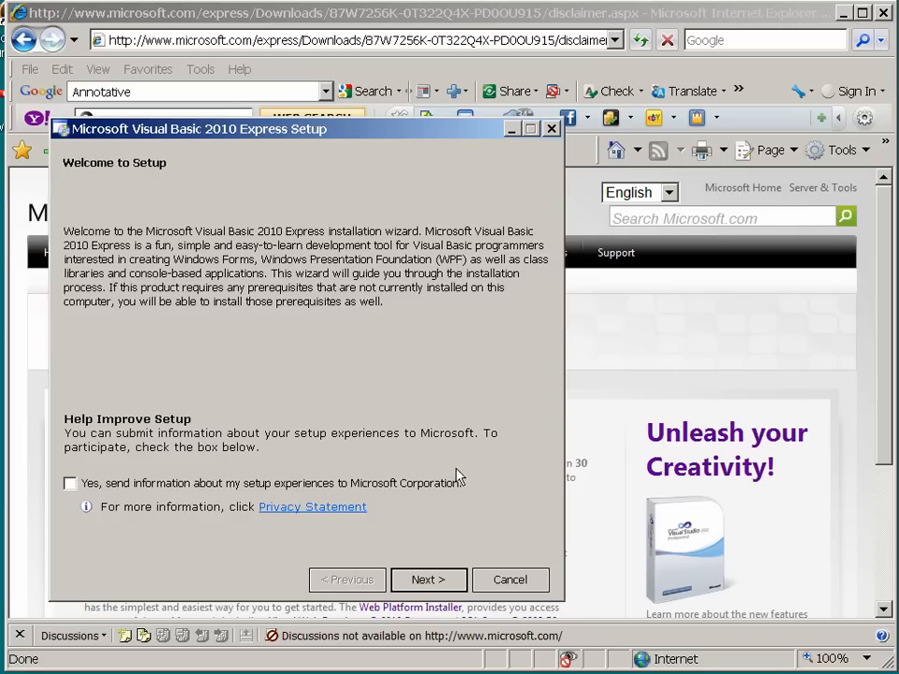
left_click(428, 580)
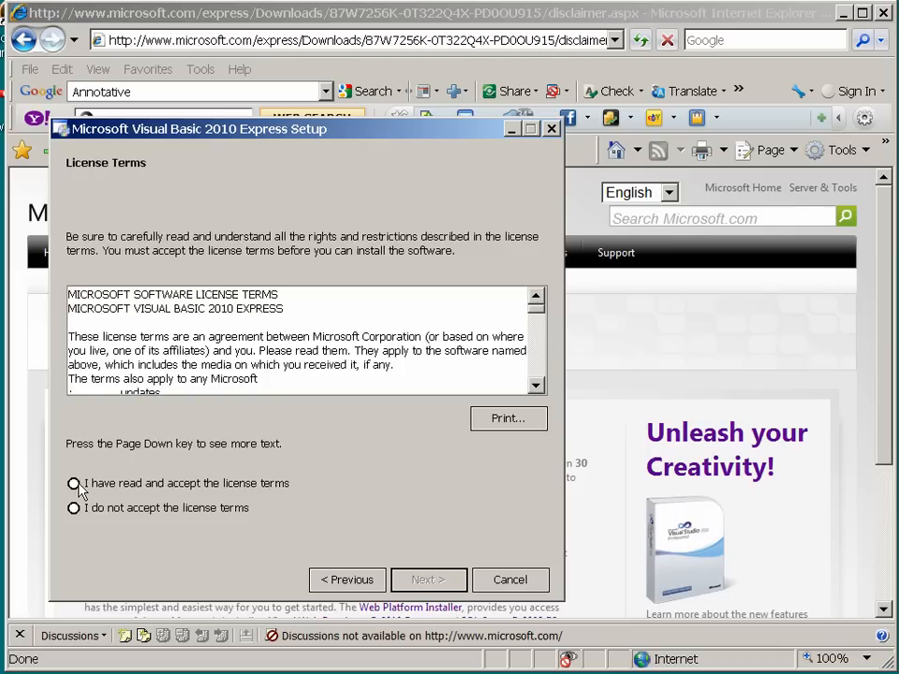
Accept the license terms and continue to the Destination Folder page
left_click(428, 580)
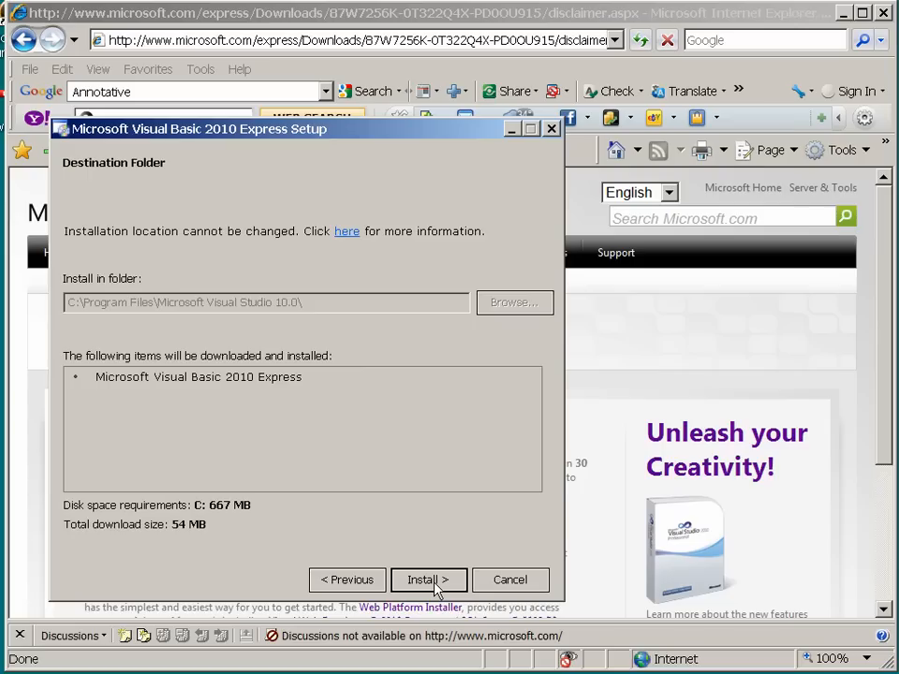
Start the Visual Basic 2010 Express install into the default destination folder
left_click(428, 580)
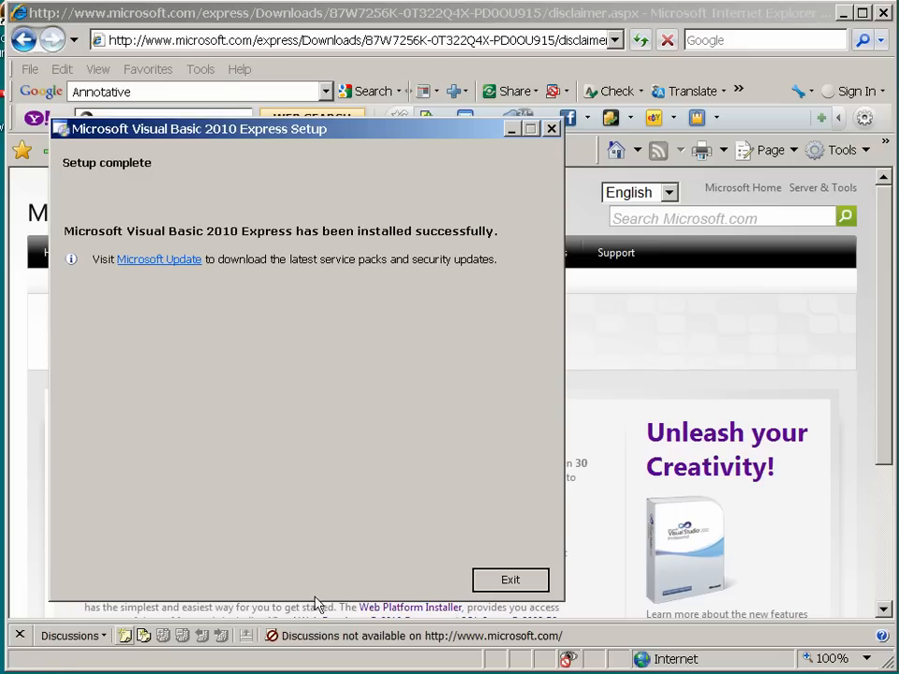
Exit the completed Visual Basic 2010 Express Setup wizard
left_click(511, 579)
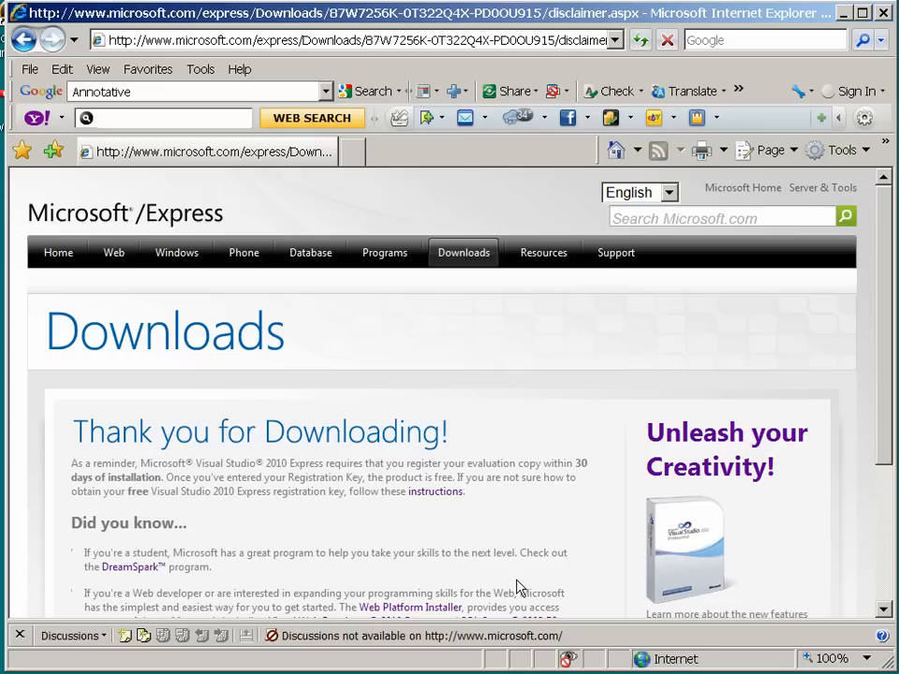